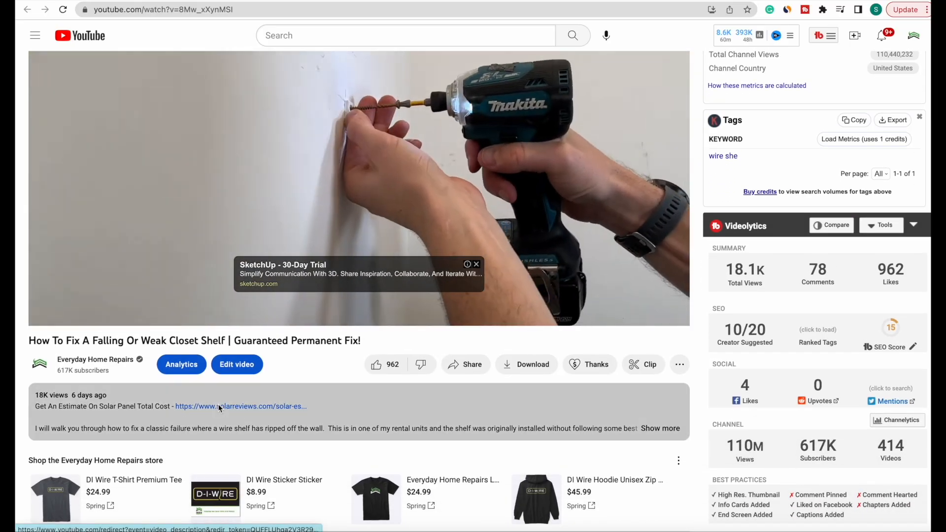
- Start a SolarReviews estimate from the ZIP code with Edgar Electric Co-op Assn and the monthly bill set
click(241, 406)
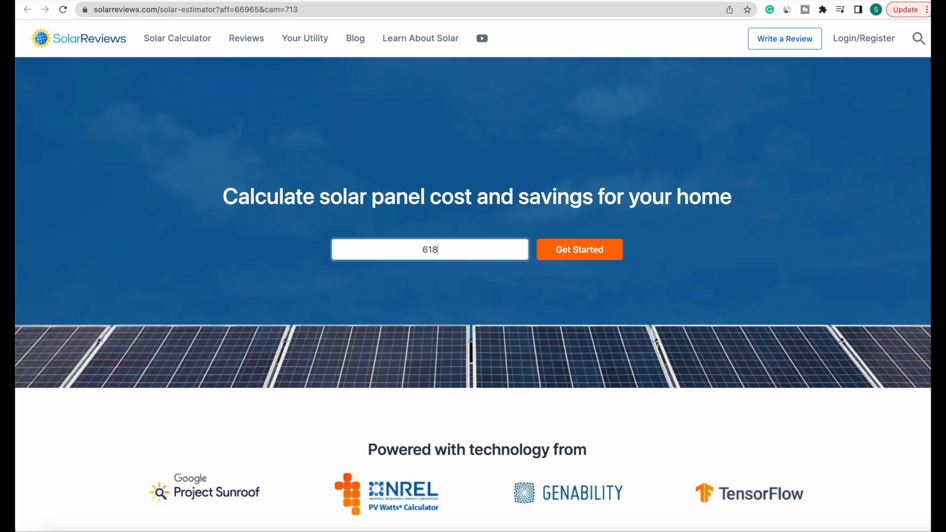
click(578, 249)
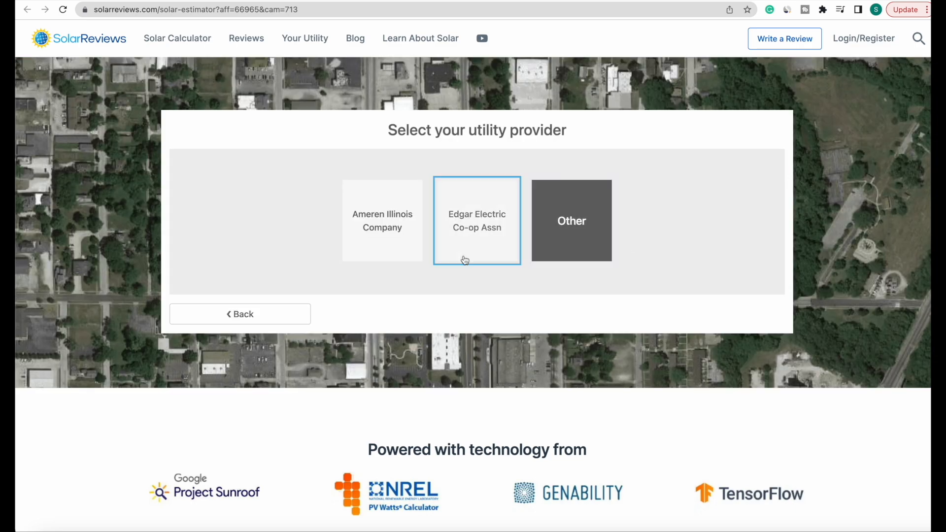
click(477, 219)
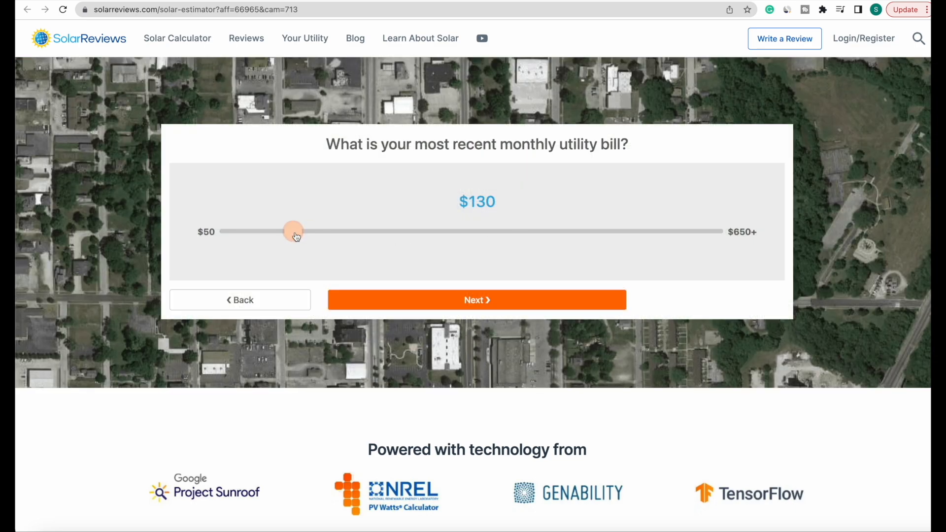
click(476, 300)
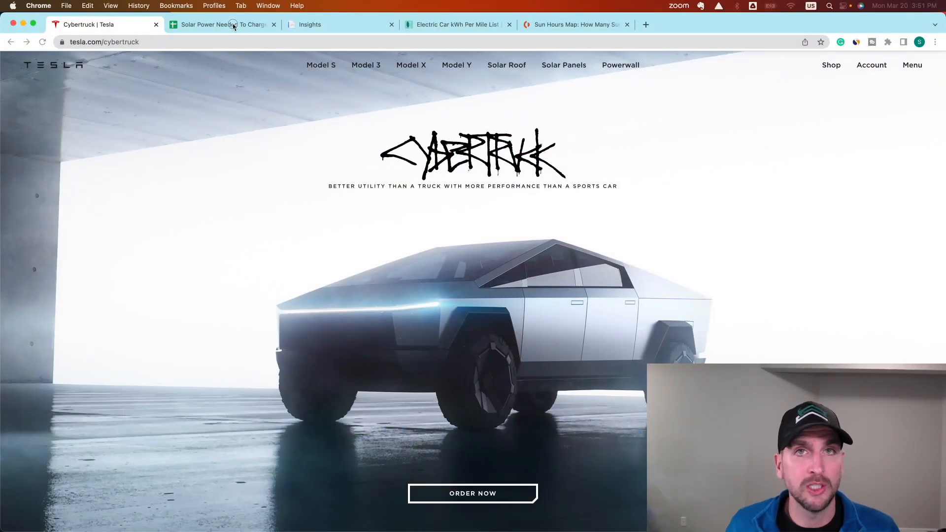
- Switch from the Cybertruck page to the Solar Power Needed To Charge EVs spreadsheet
click(221, 25)
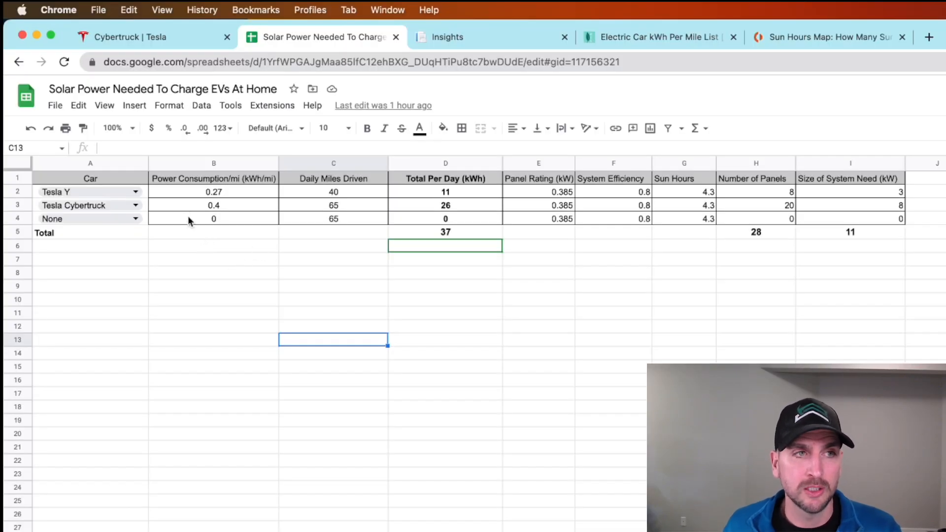
click(90, 191)
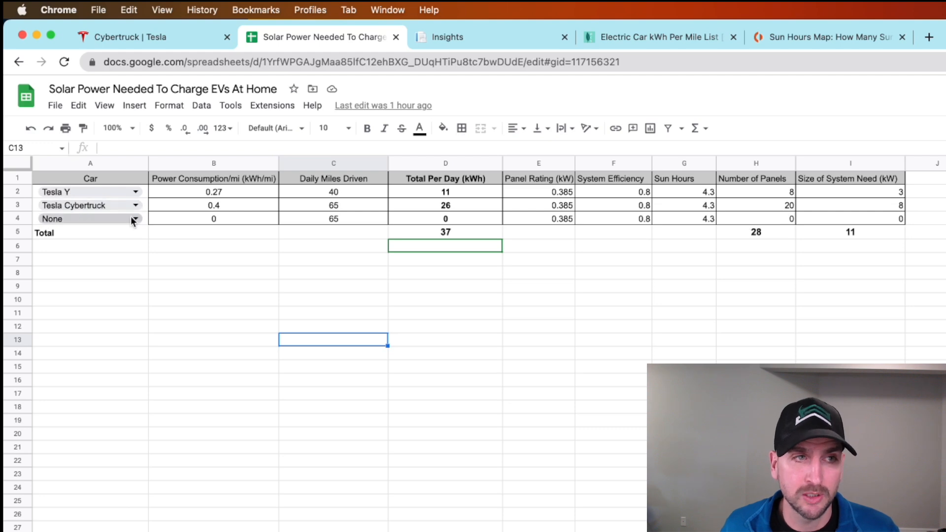
click(135, 219)
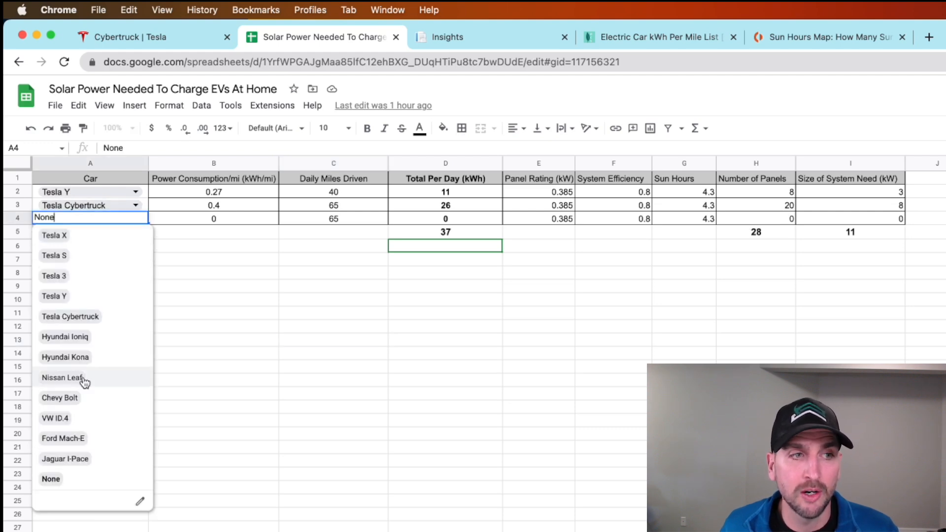
click(62, 378)
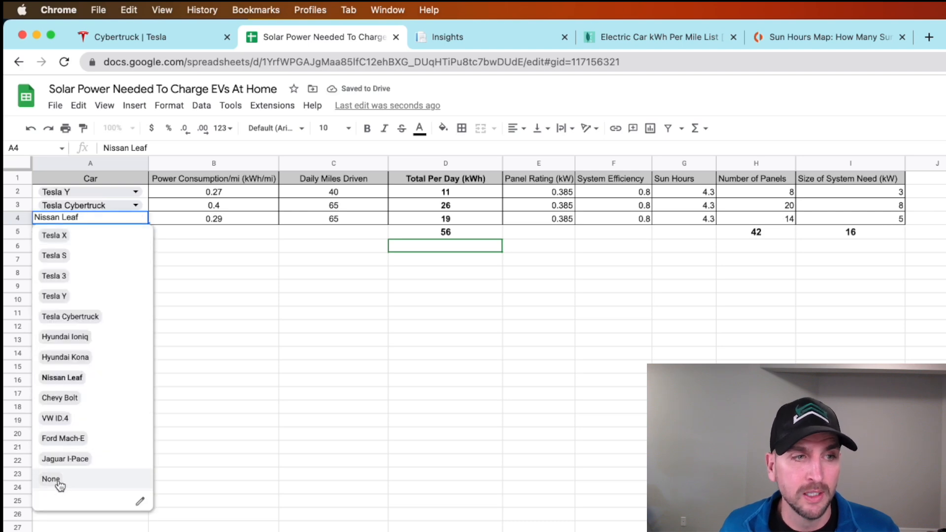
click(50, 479)
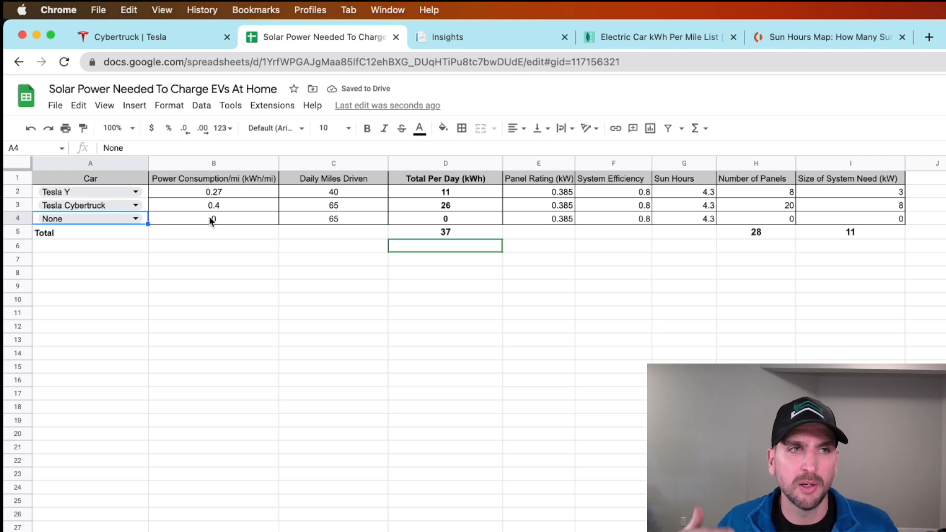
mouse_move(215, 218)
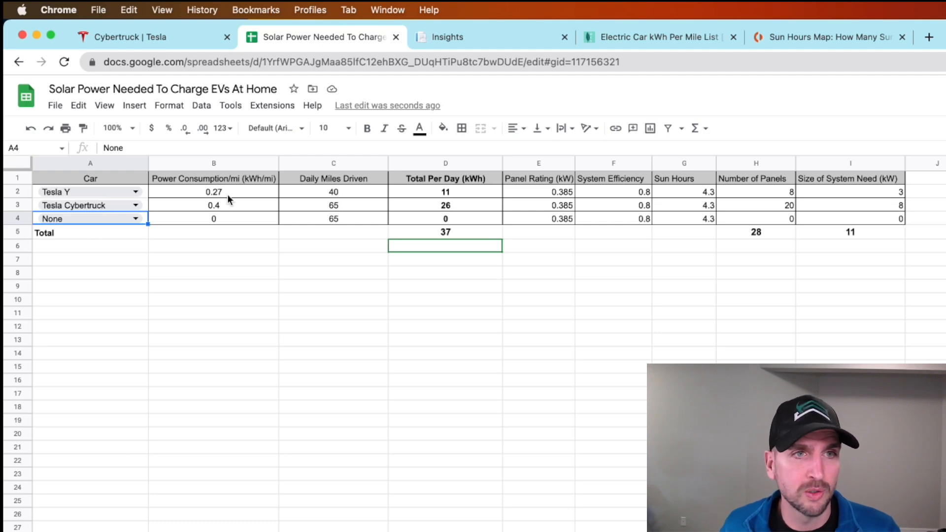
click(214, 192)
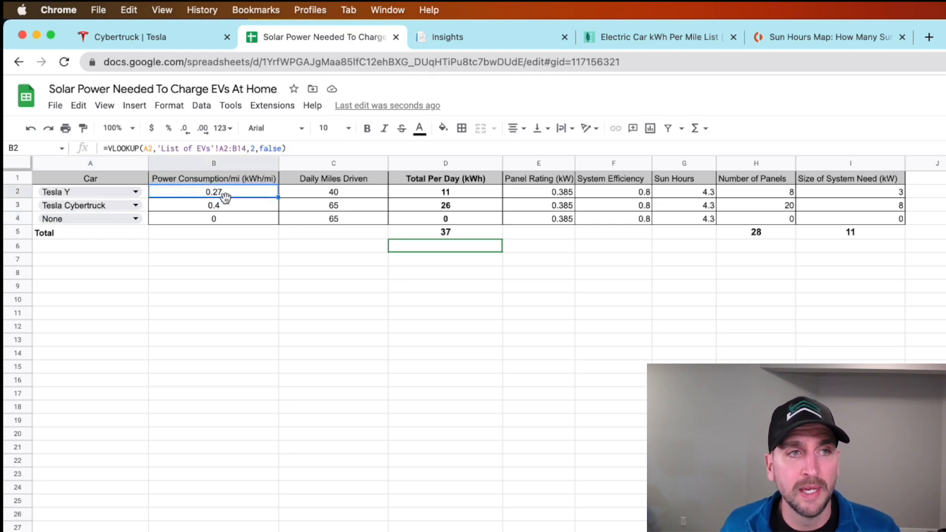
click(214, 205)
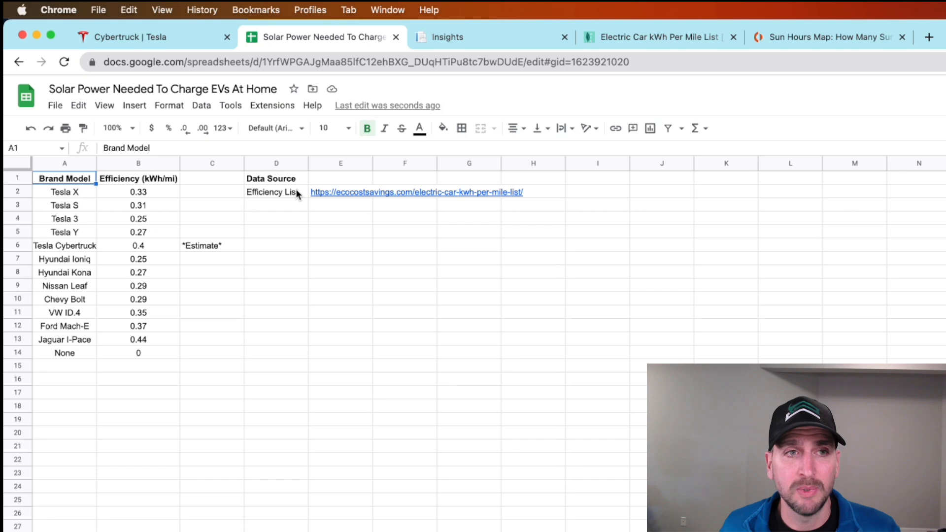
click(416, 192)
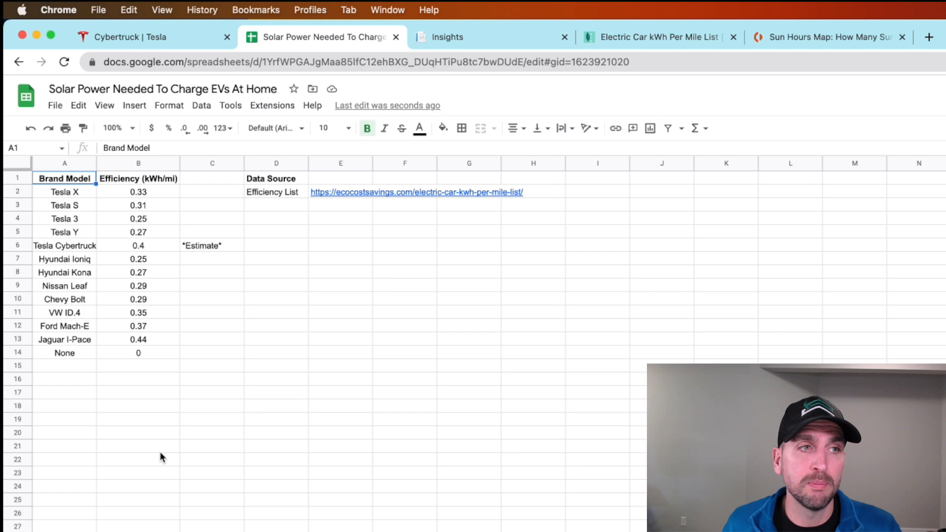
mouse_move(191, 304)
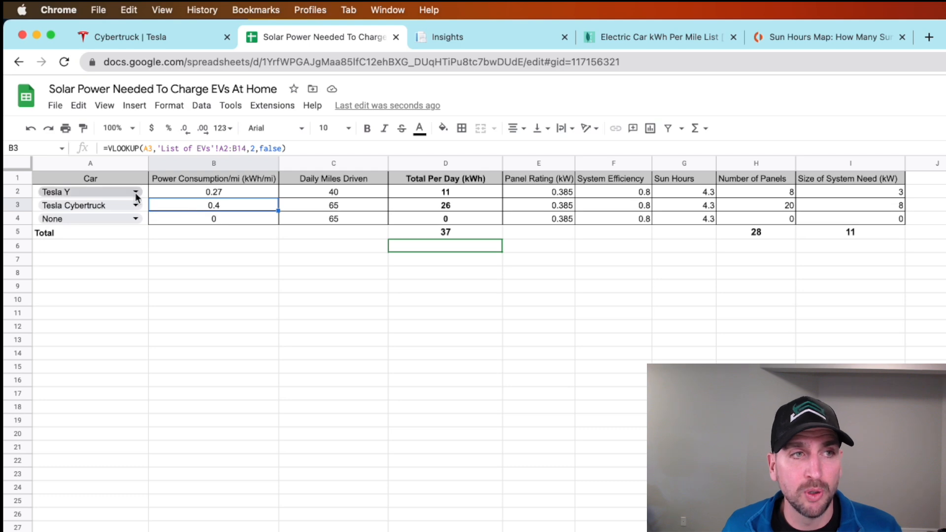
mouse_move(196, 199)
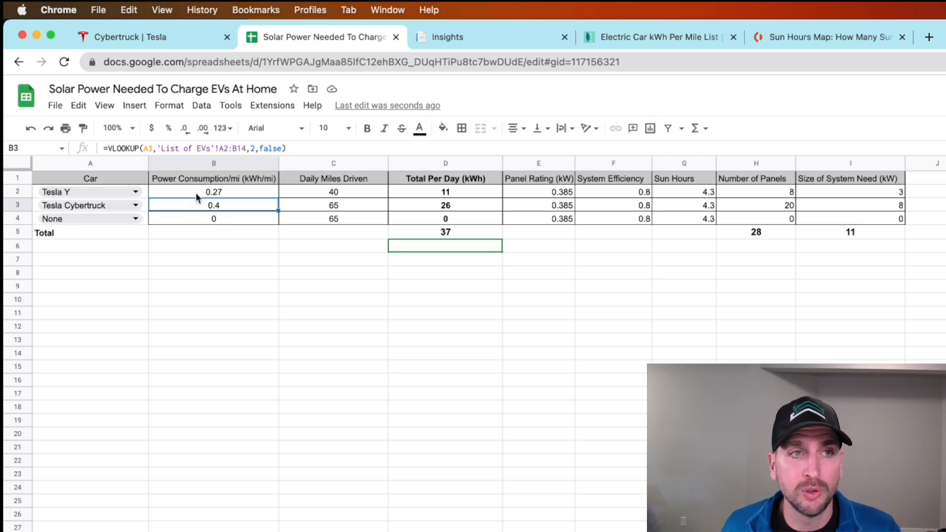
mouse_move(275, 202)
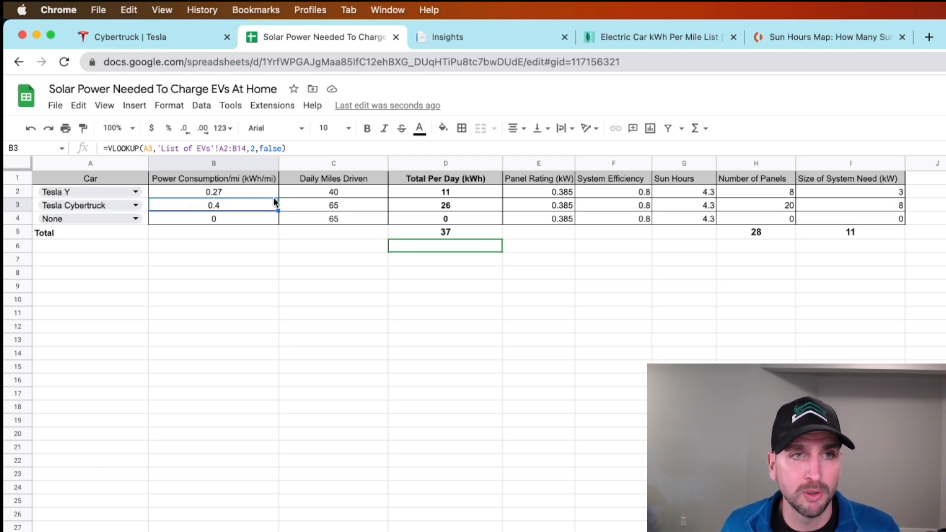
mouse_move(331, 196)
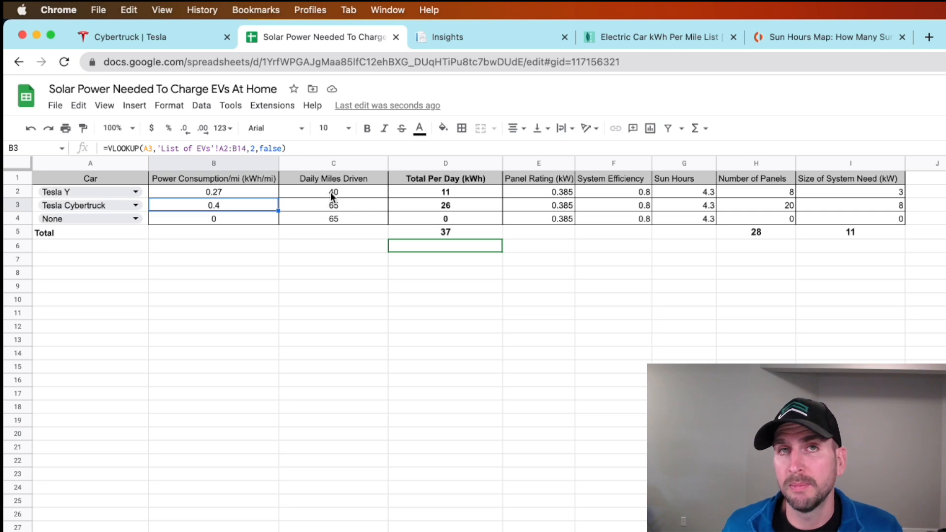
click(334, 191)
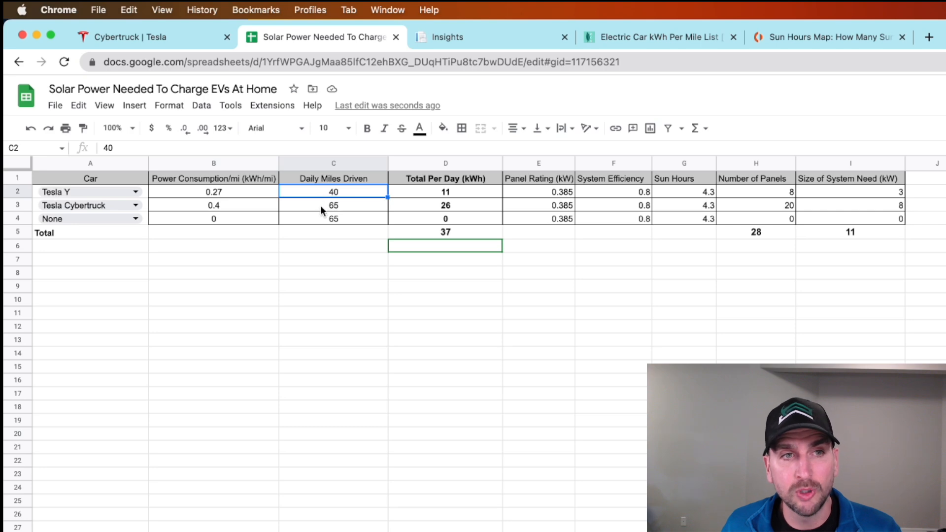
click(334, 205)
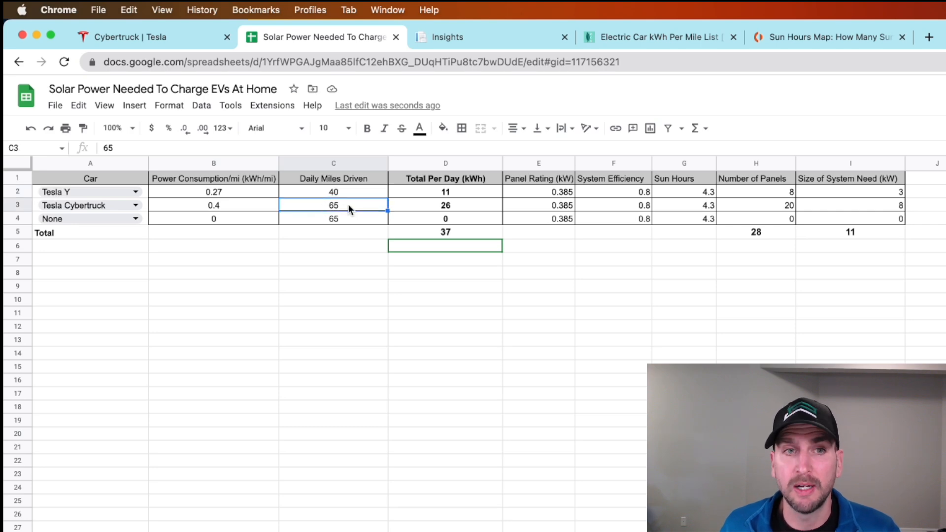
click(445, 192)
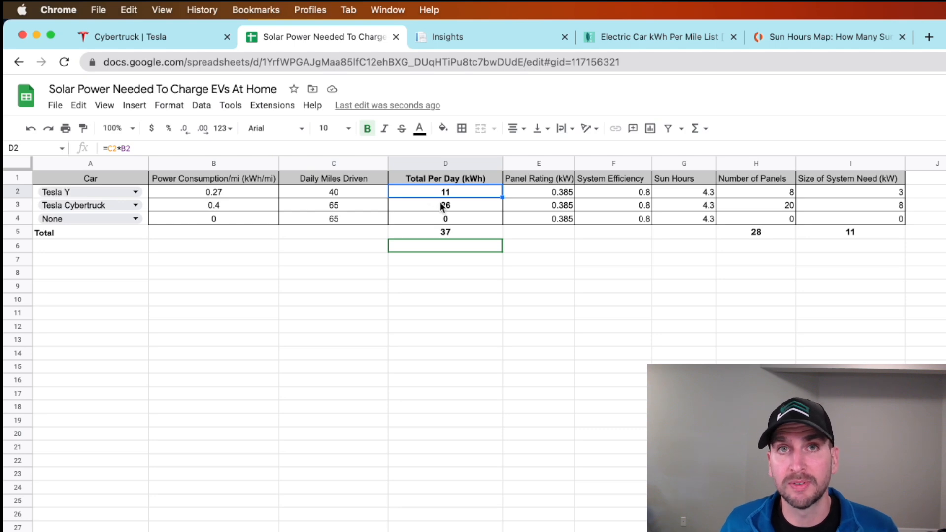
mouse_move(446, 199)
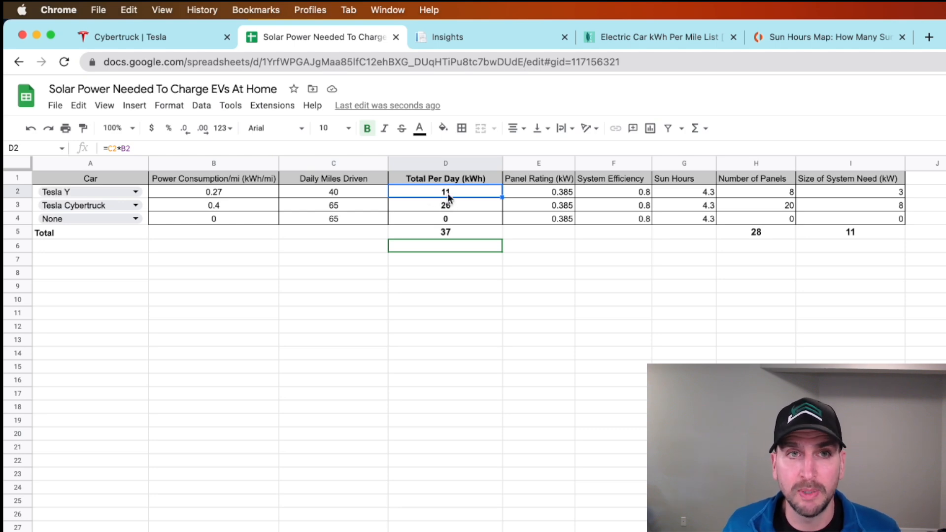
click(445, 205)
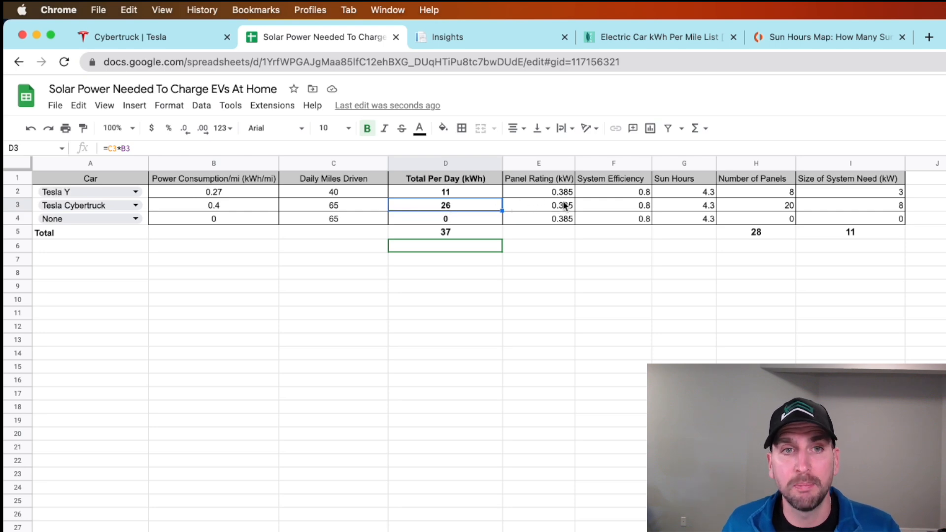
click(538, 205)
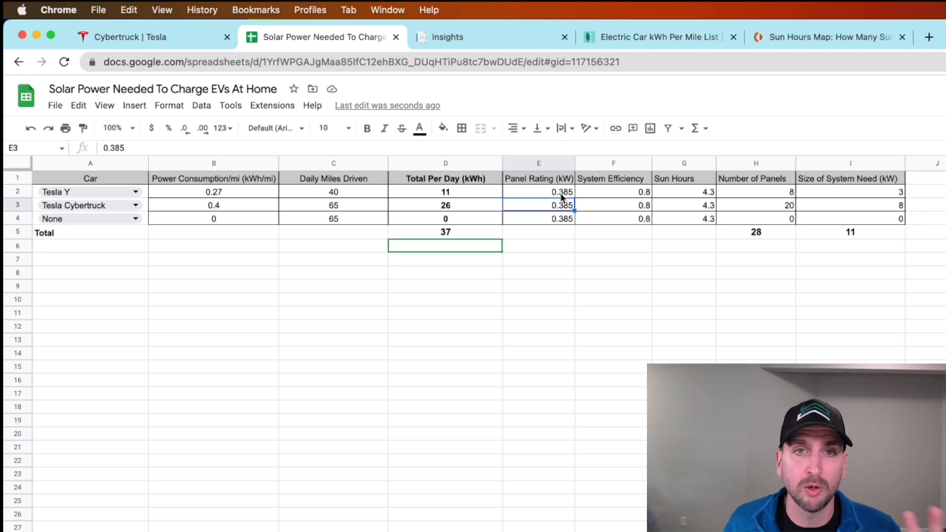
mouse_move(592, 194)
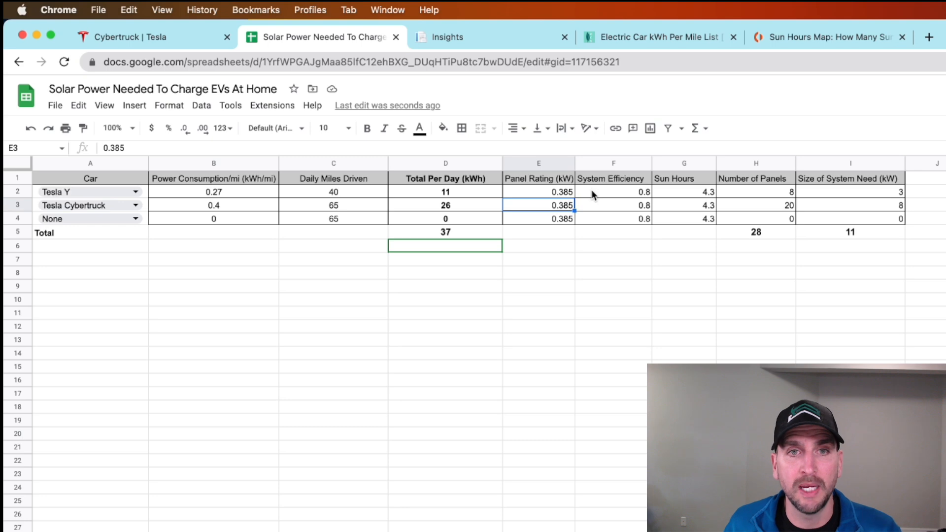
click(613, 191)
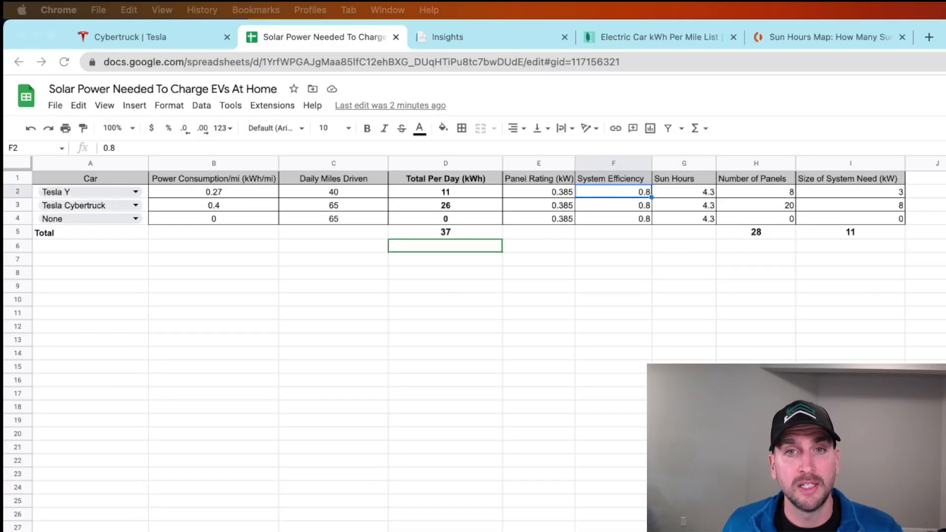
click(684, 191)
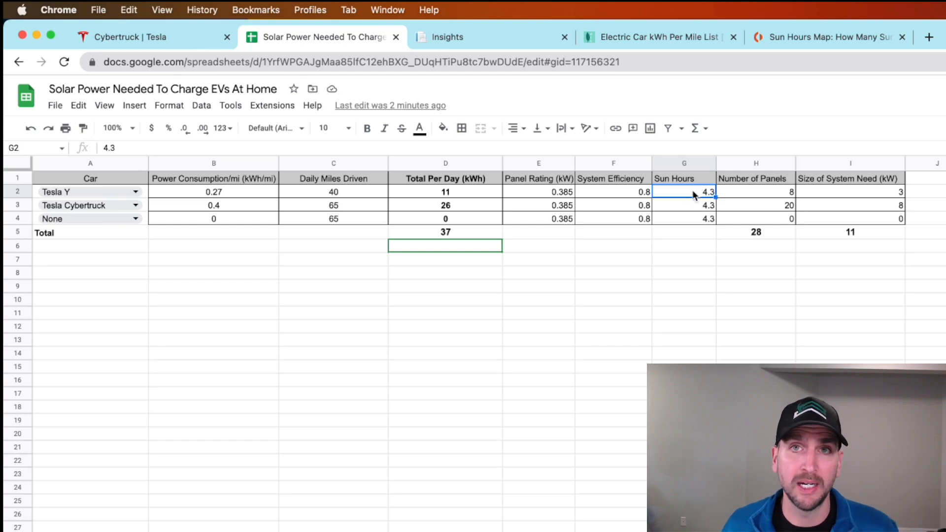
click(829, 37)
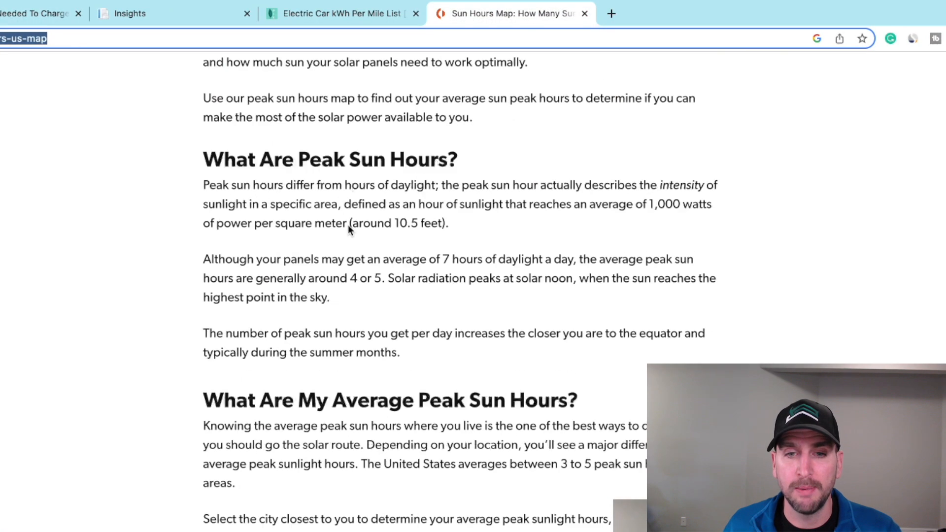
scroll(down, 3)
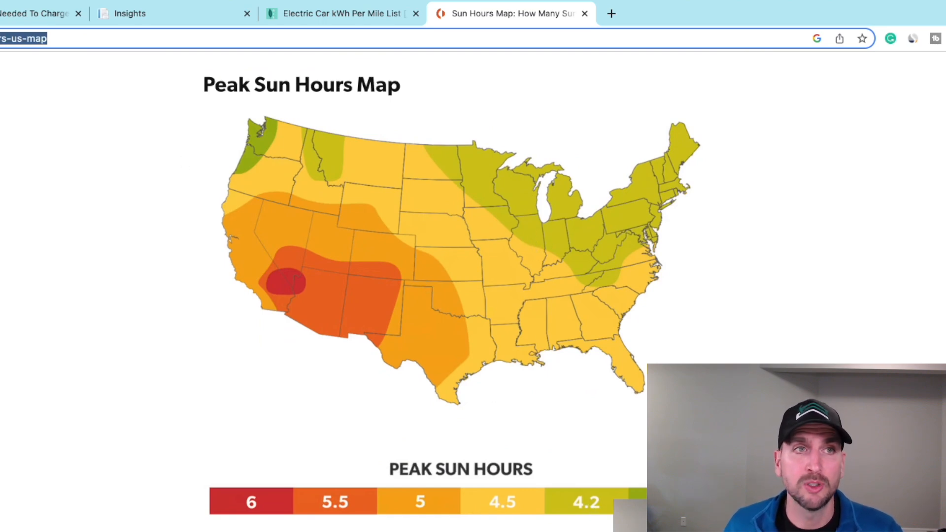
click(320, 37)
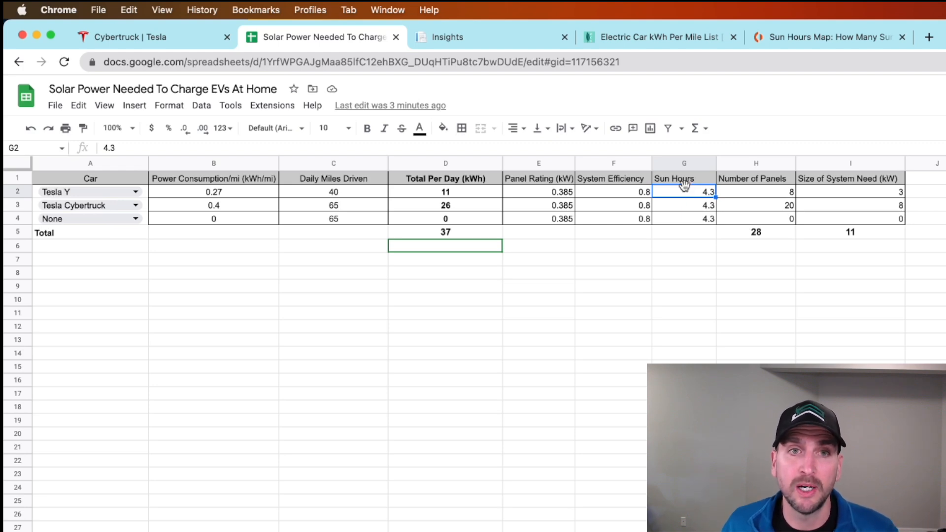
mouse_move(721, 198)
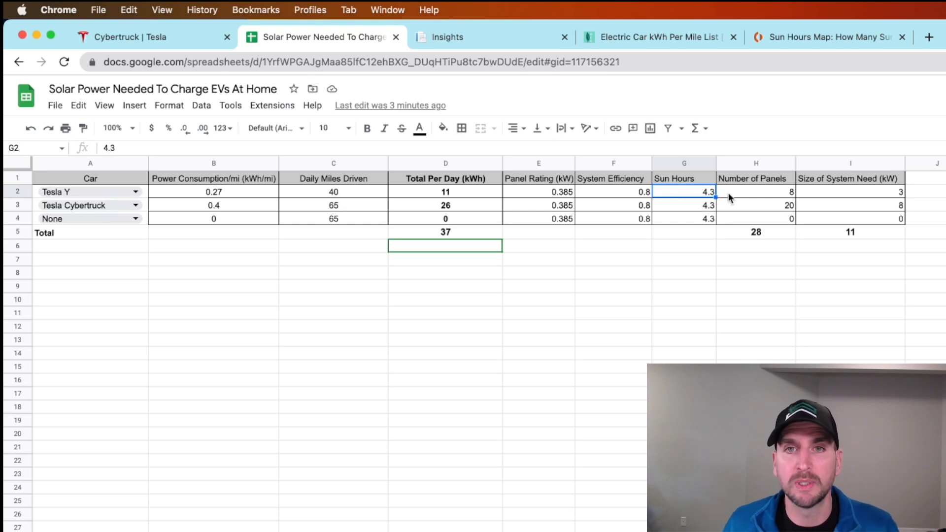
click(755, 192)
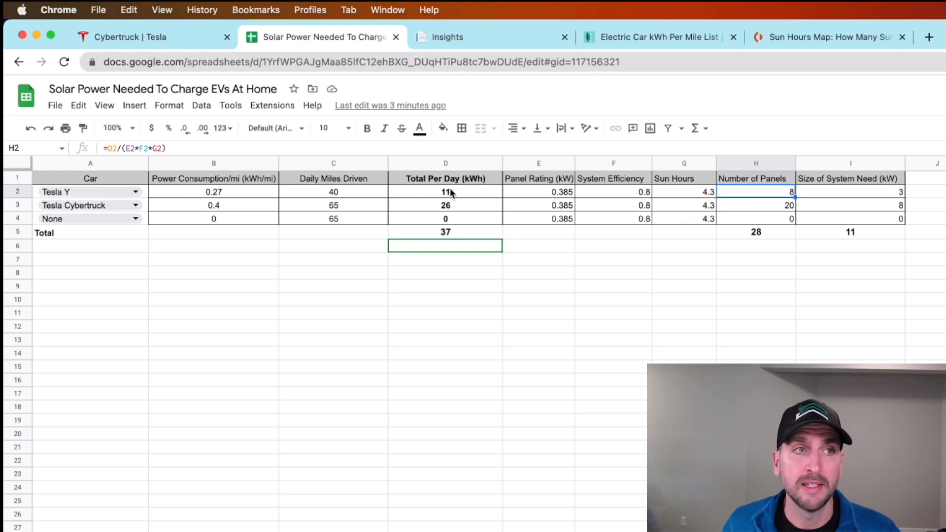
mouse_move(559, 192)
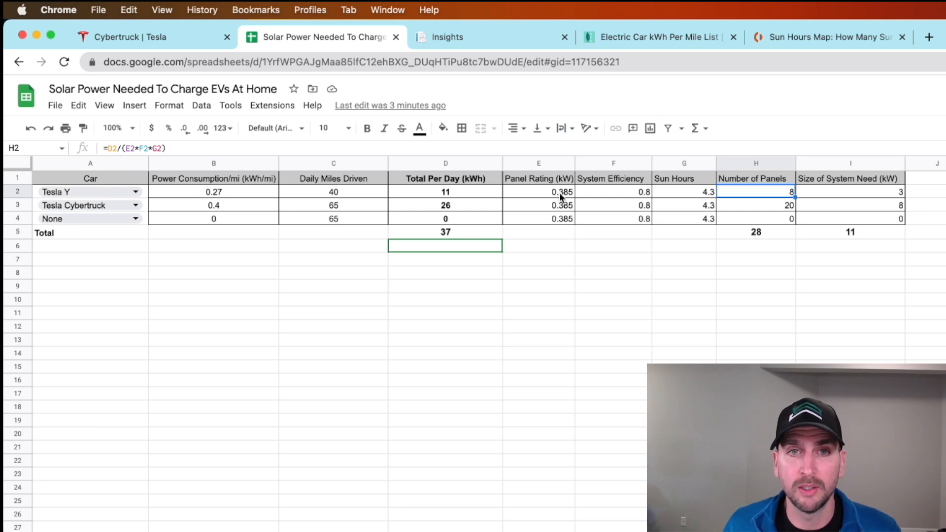
mouse_move(671, 196)
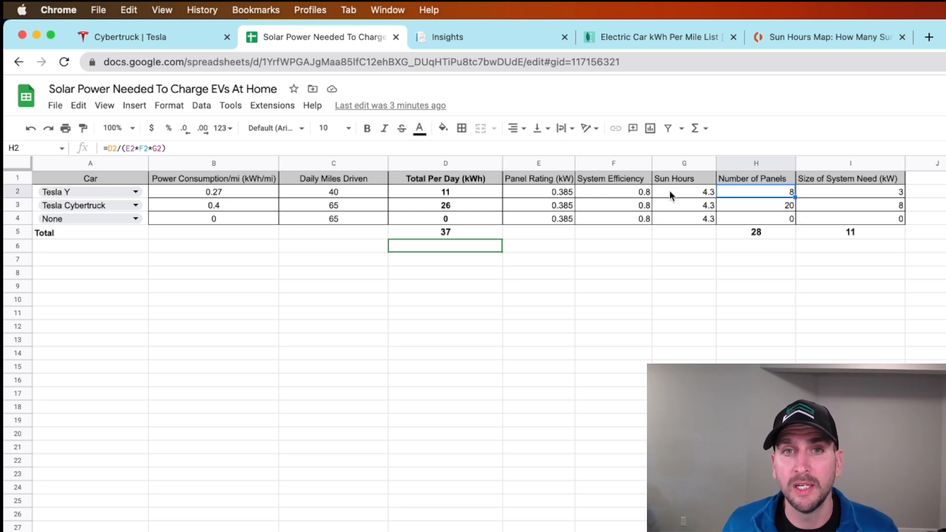
mouse_move(681, 199)
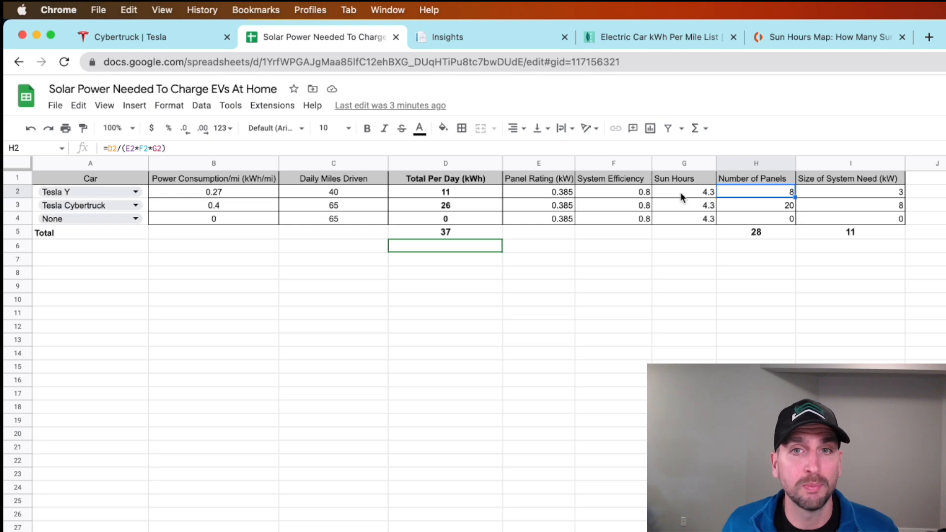
mouse_move(750, 198)
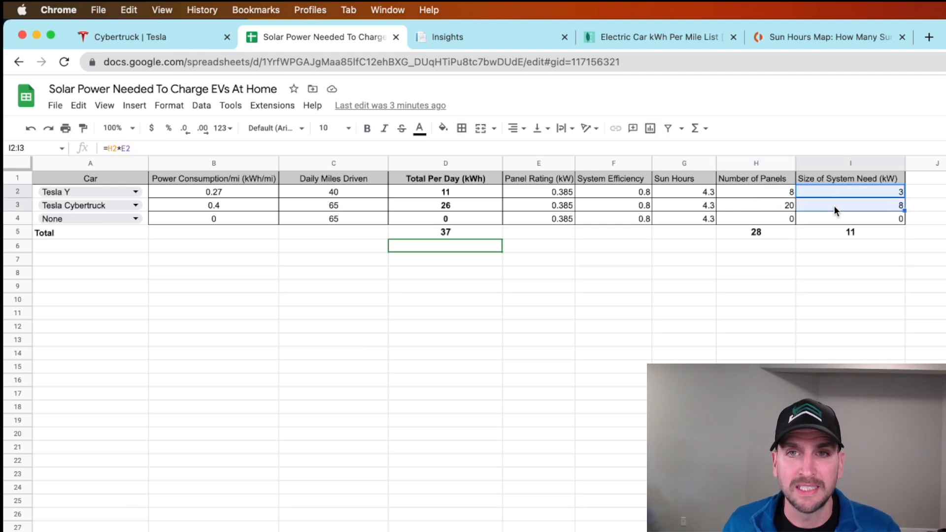
- Increase decimals on Size of System so Tesla Y shows 3.14 kW and Cybertruck 7.56 kW
click(168, 105)
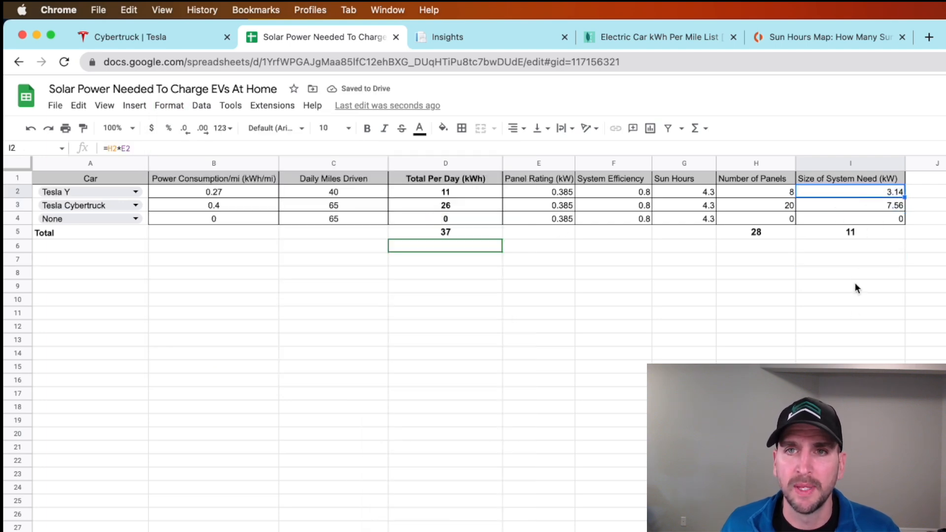
mouse_move(834, 312)
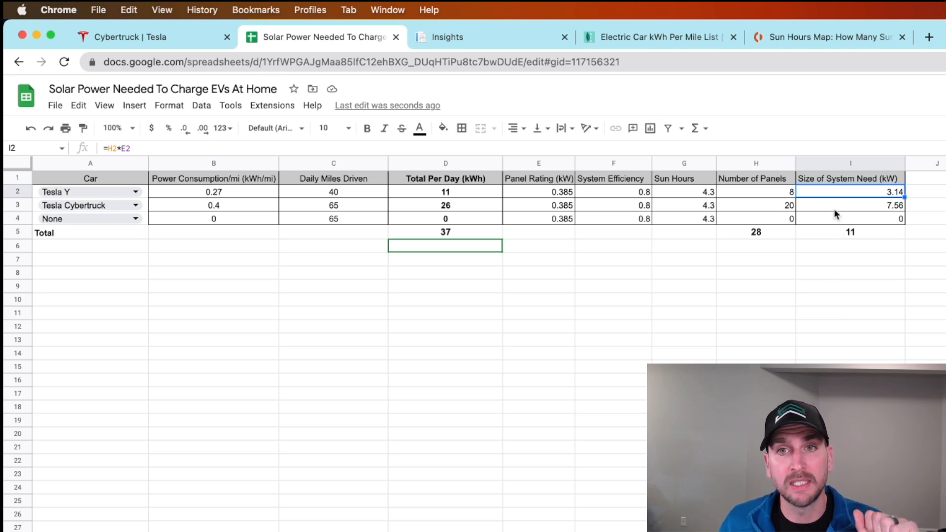
mouse_move(776, 206)
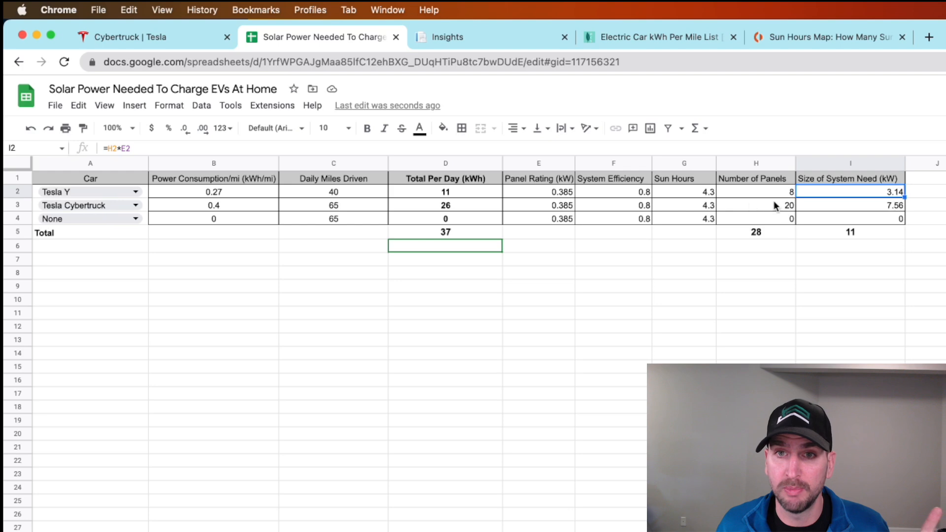
click(850, 205)
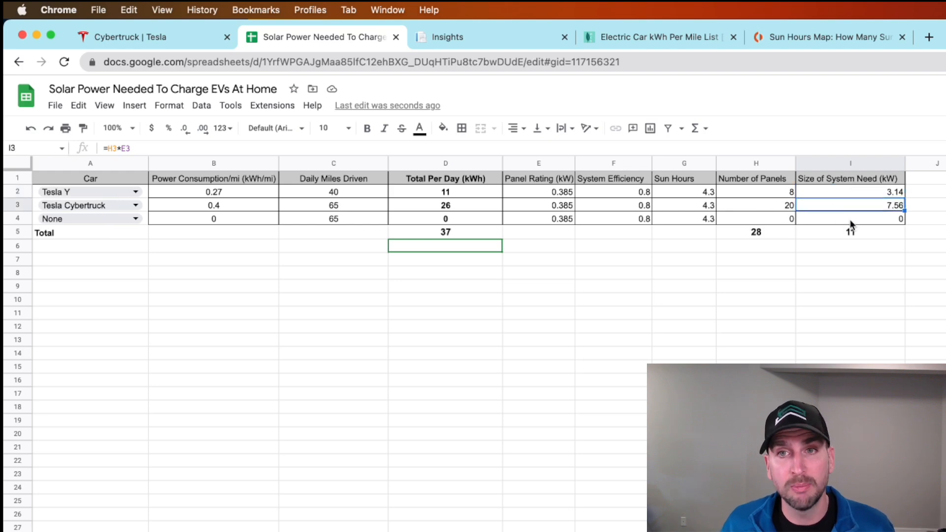